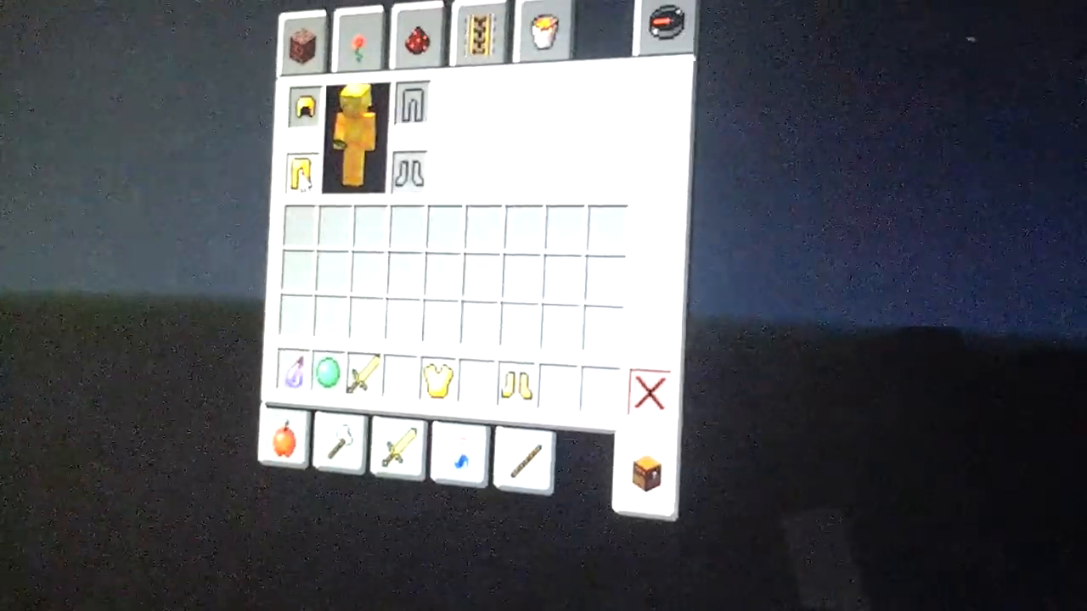
Close the current screen and reopen the inventory to equip the golden leggings beside the gold helmet
{"action": "key", "text": "Escape"}
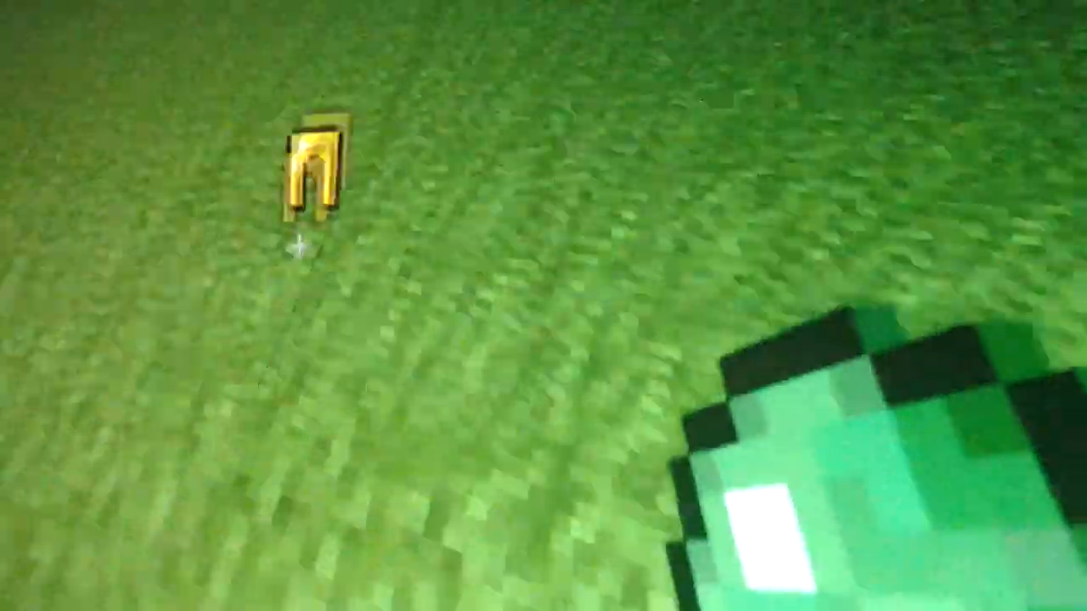
{"action": "key", "text": "e"}
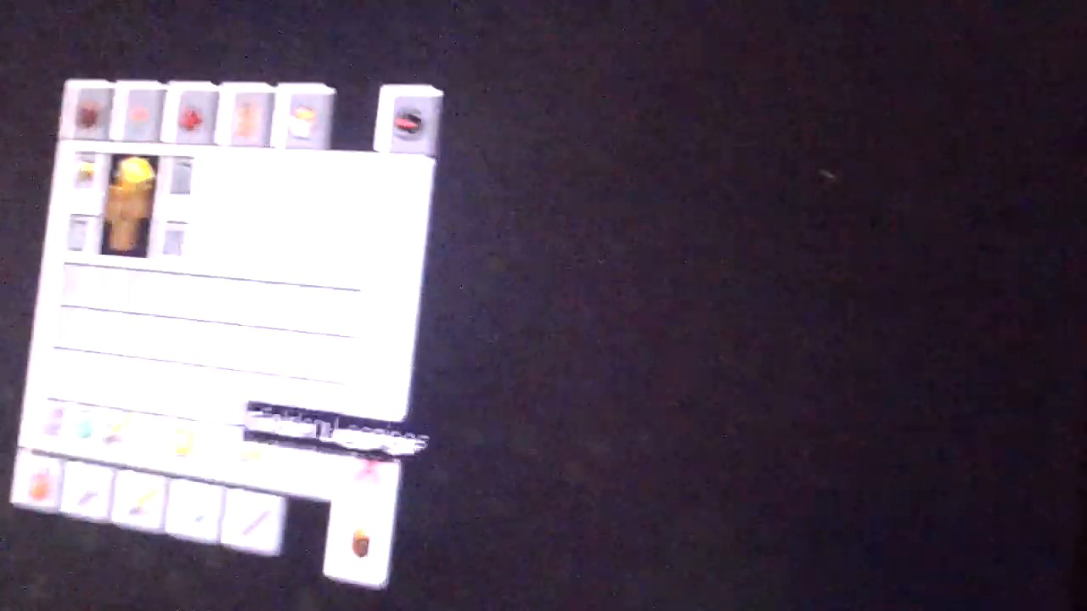